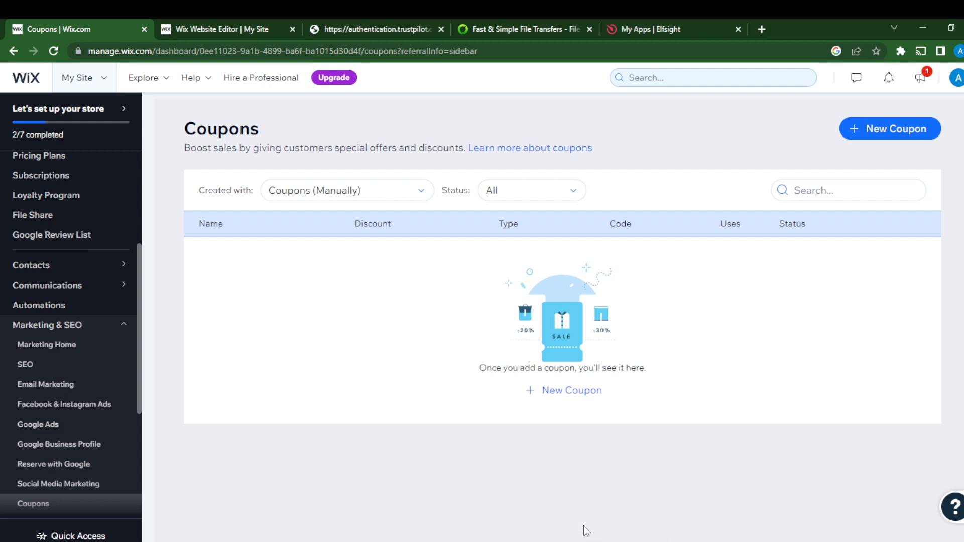
mouse_move(46, 195)
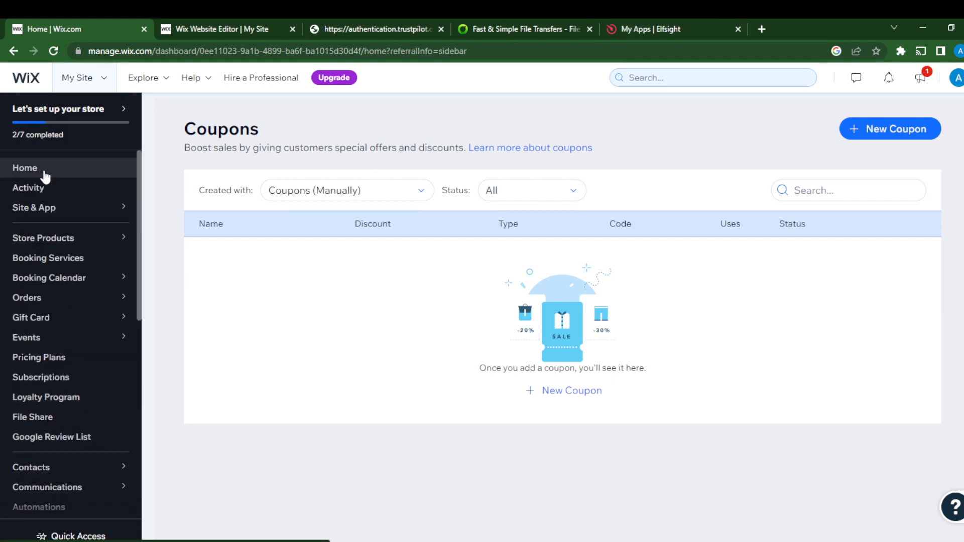
Step: Go from the Coupons page to the dashboard home with the store setup checklist
click(25, 168)
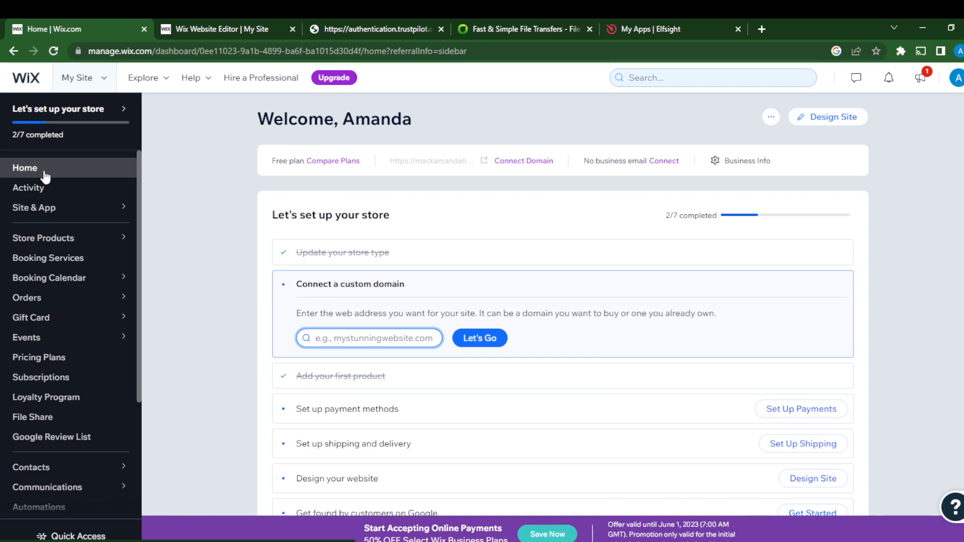
click(369, 337)
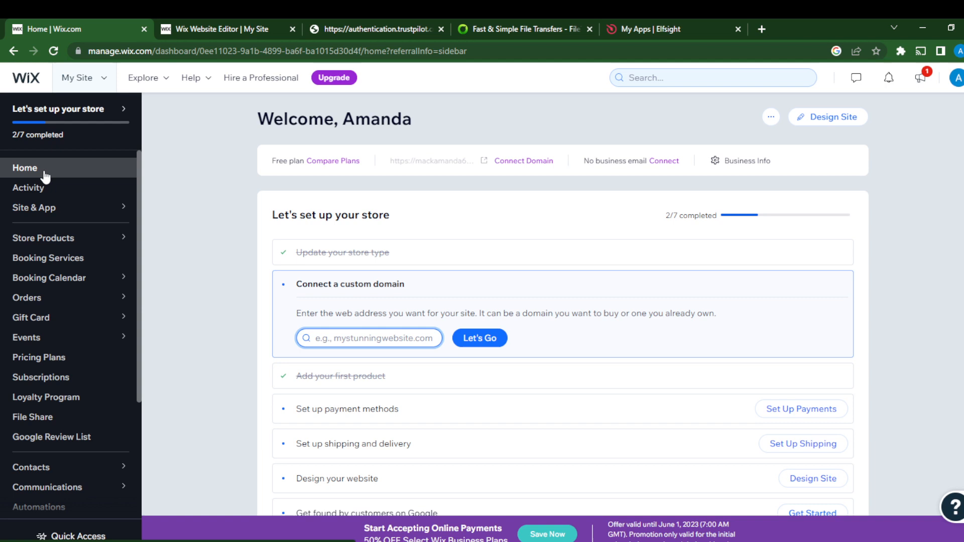
mouse_move(832, 125)
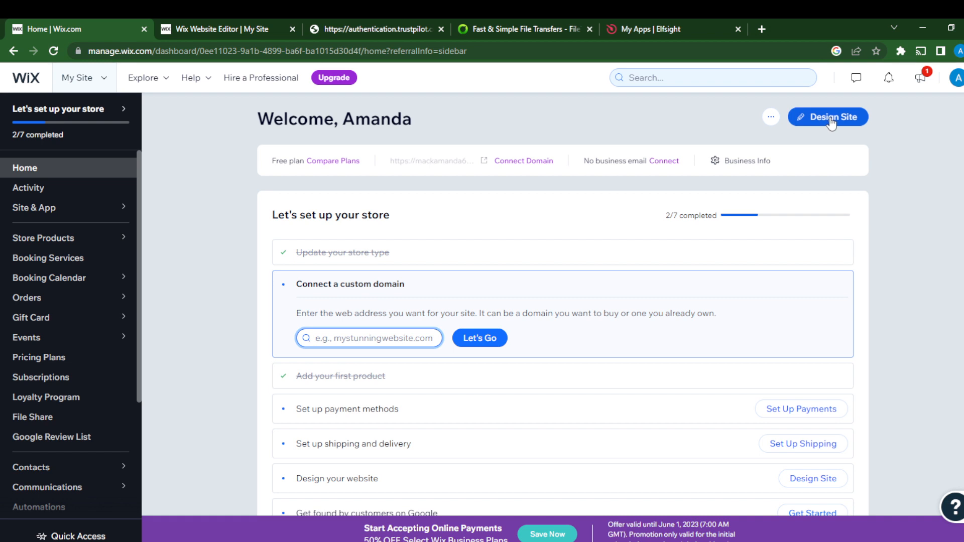
Step: Open the Home page in the website editor and show the Add Elements text options
click(827, 117)
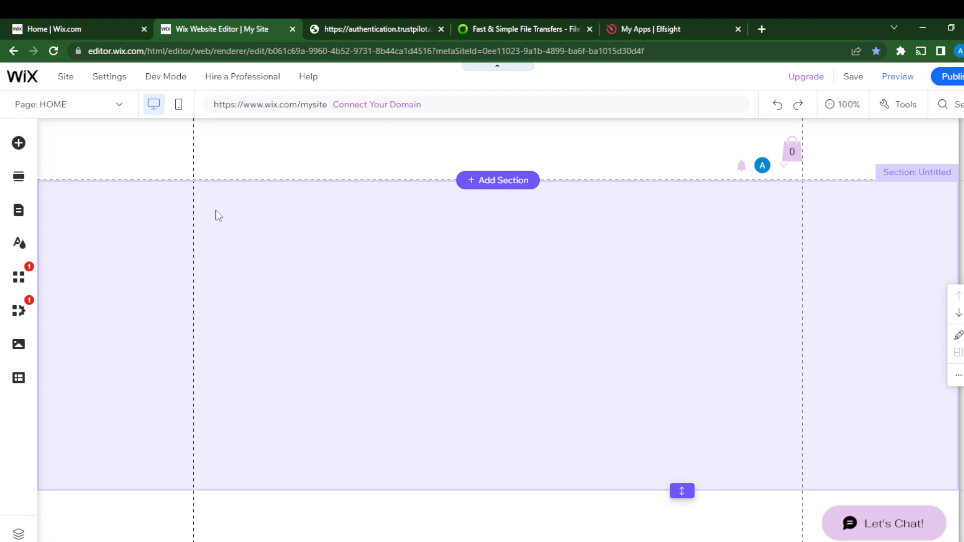
mouse_move(490, 223)
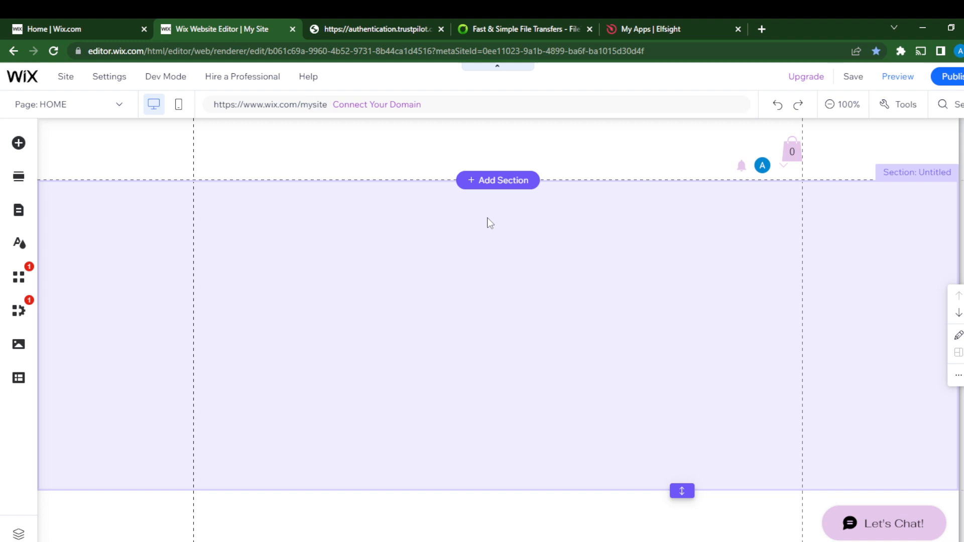
mouse_move(18, 143)
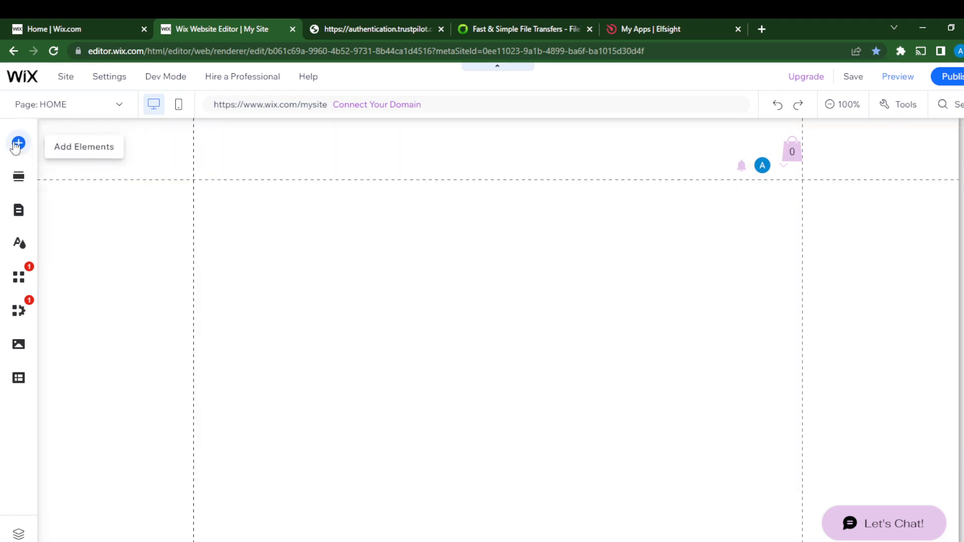
click(18, 144)
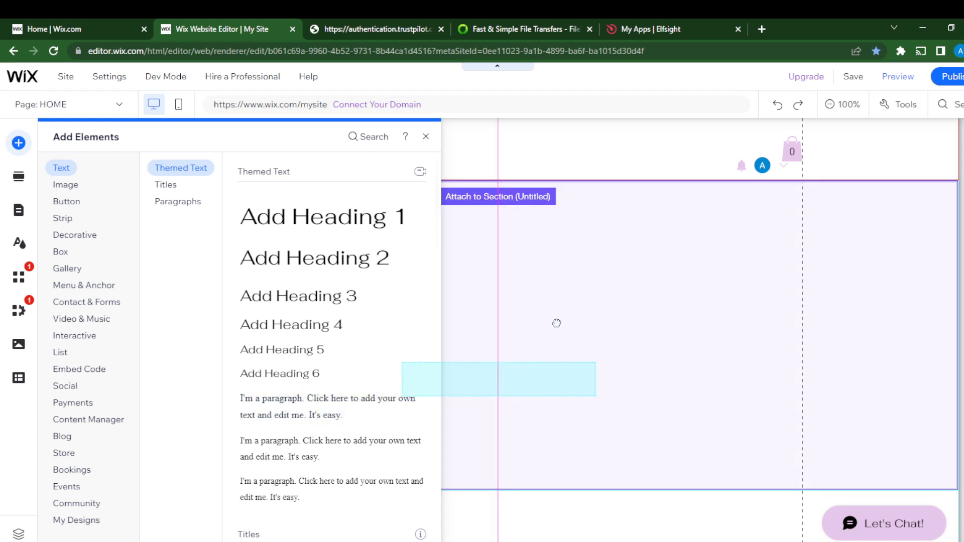
Step: Add a paragraph text box to the Home page and open its Text Settings
click(425, 137)
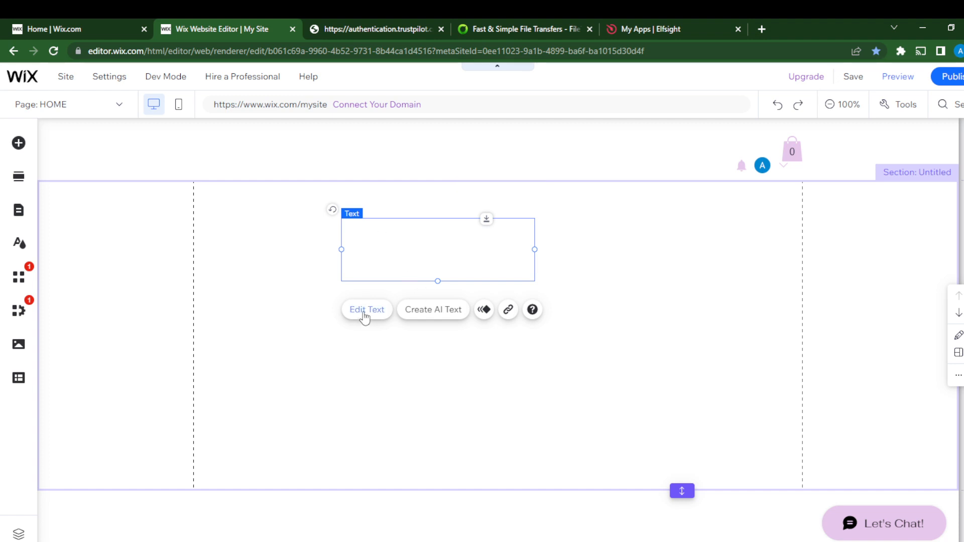
click(367, 309)
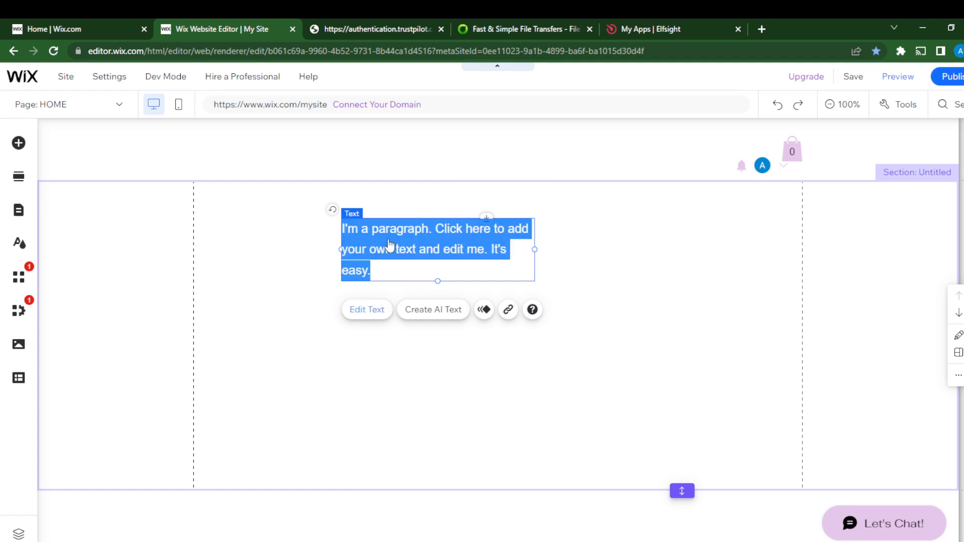
click(366, 309)
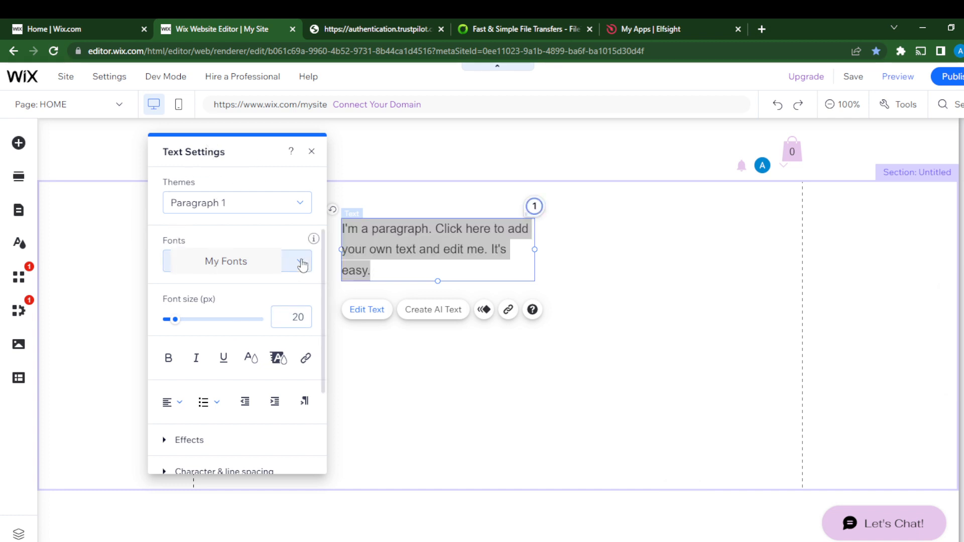
Step: Open the paragraph's Fonts dropdown and scroll to the Upload Fonts option
click(299, 261)
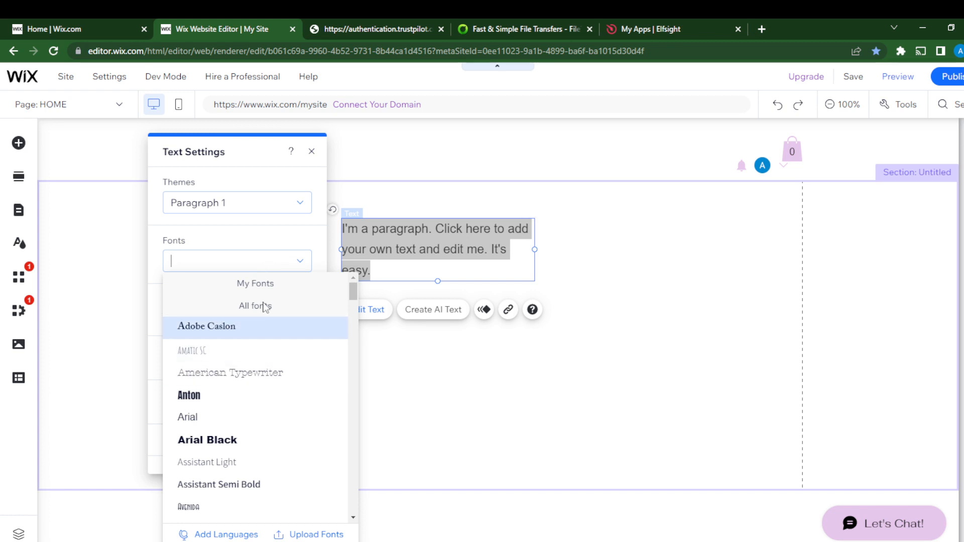
mouse_move(230, 373)
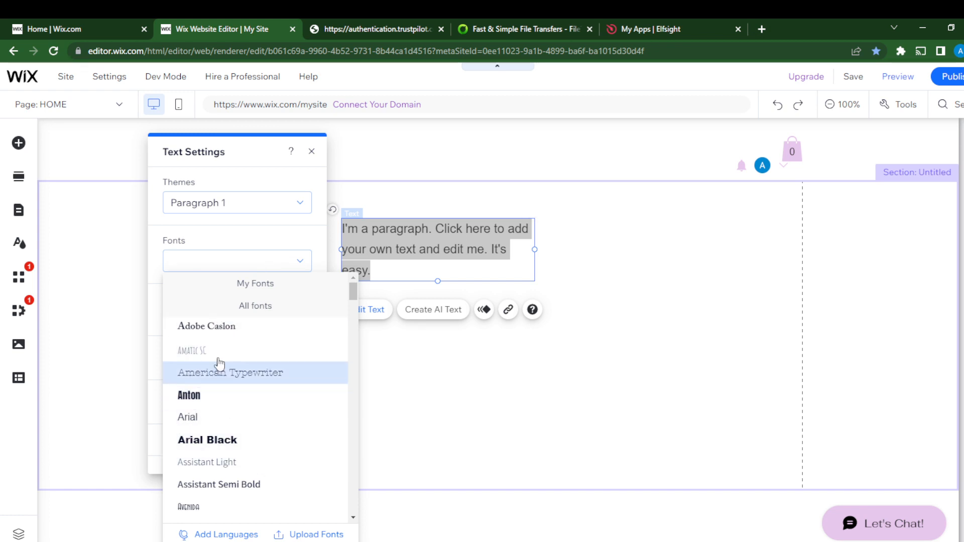
scroll(down, 3)
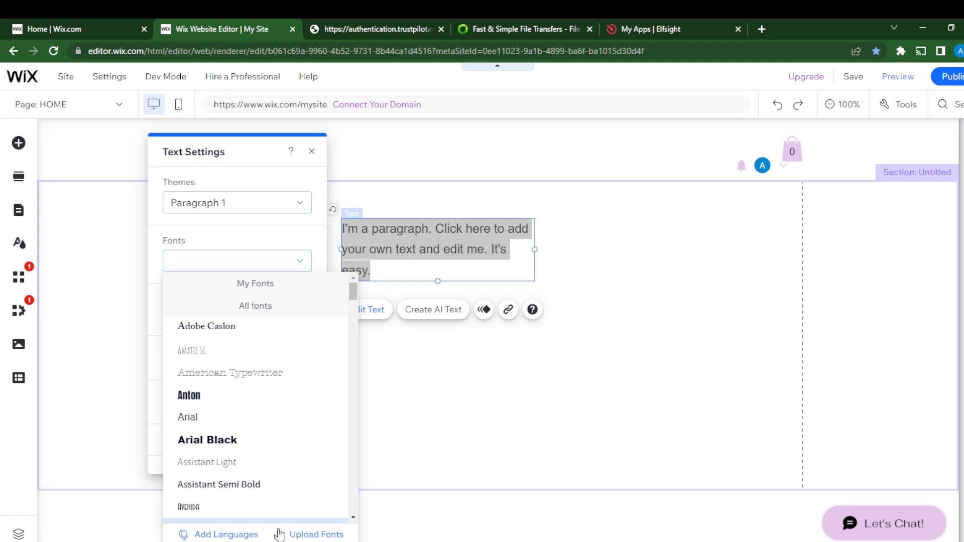
Step: Open the Manage Your Fonts window for uploading TTF, OTF, WOFF or WOFF2 files
click(316, 534)
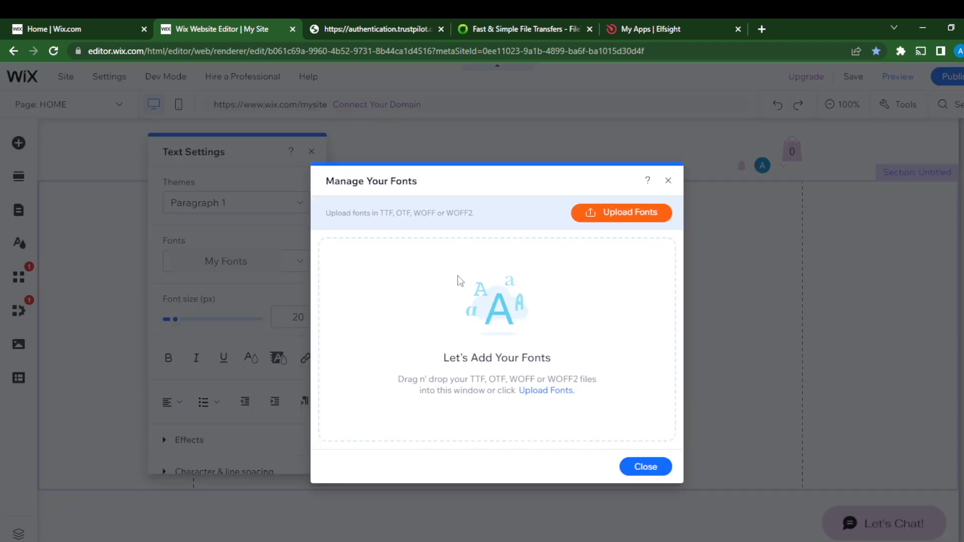
mouse_move(451, 388)
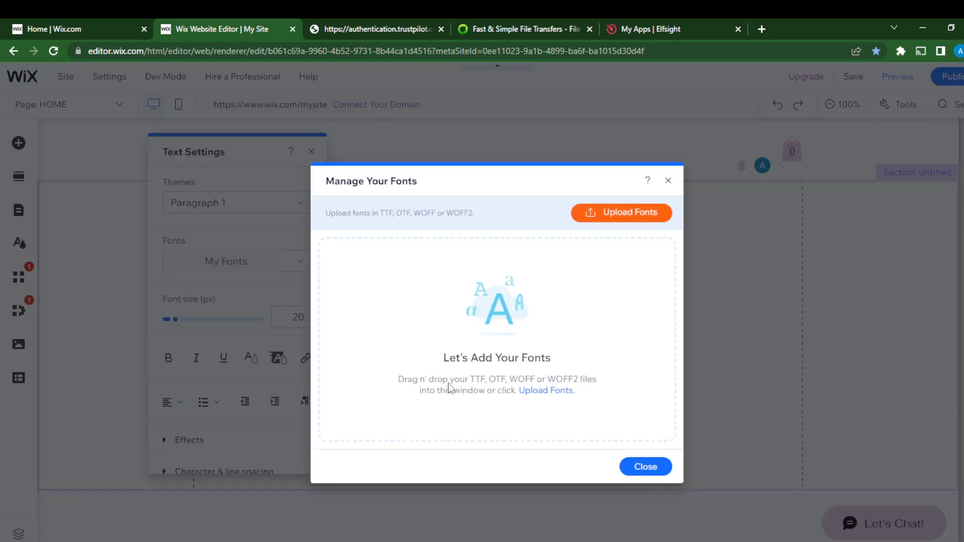
mouse_move(572, 406)
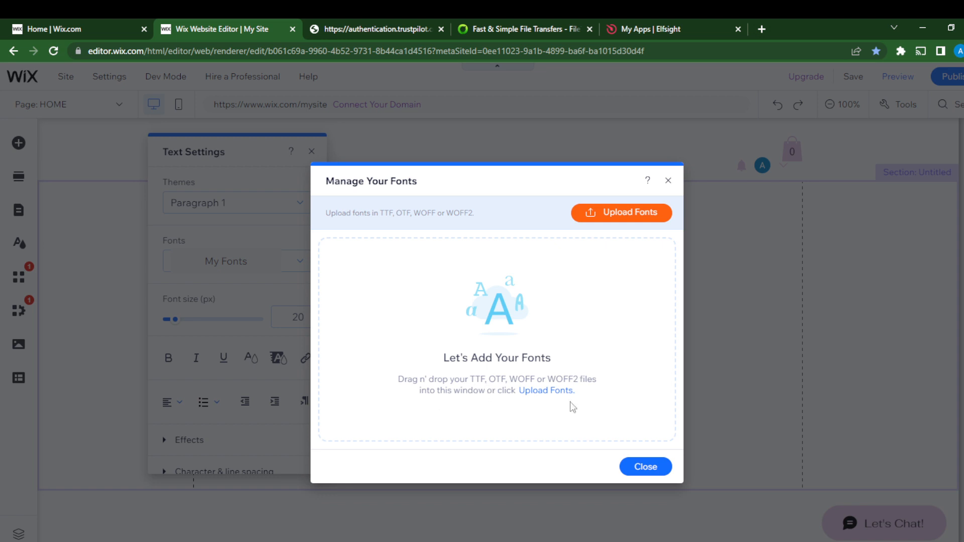
mouse_move(561, 394)
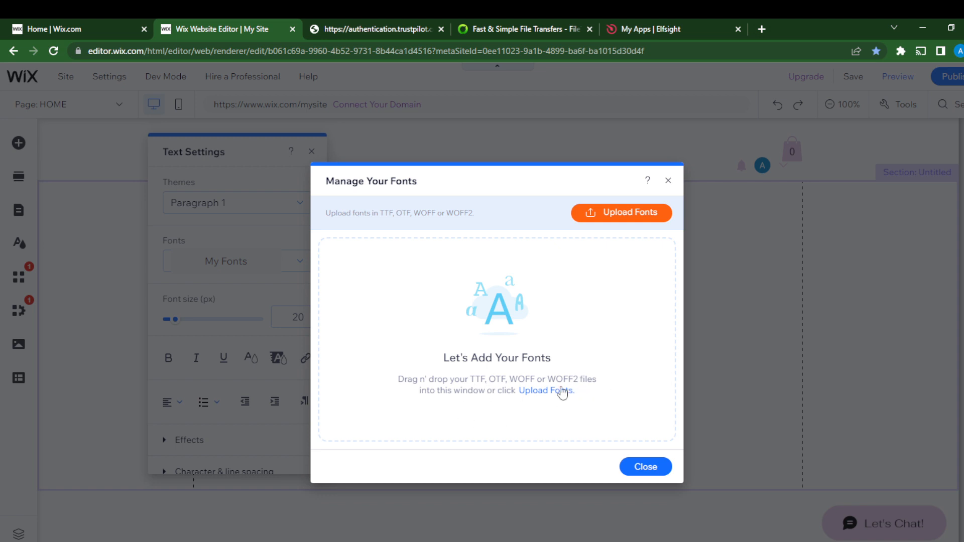
mouse_move(622, 211)
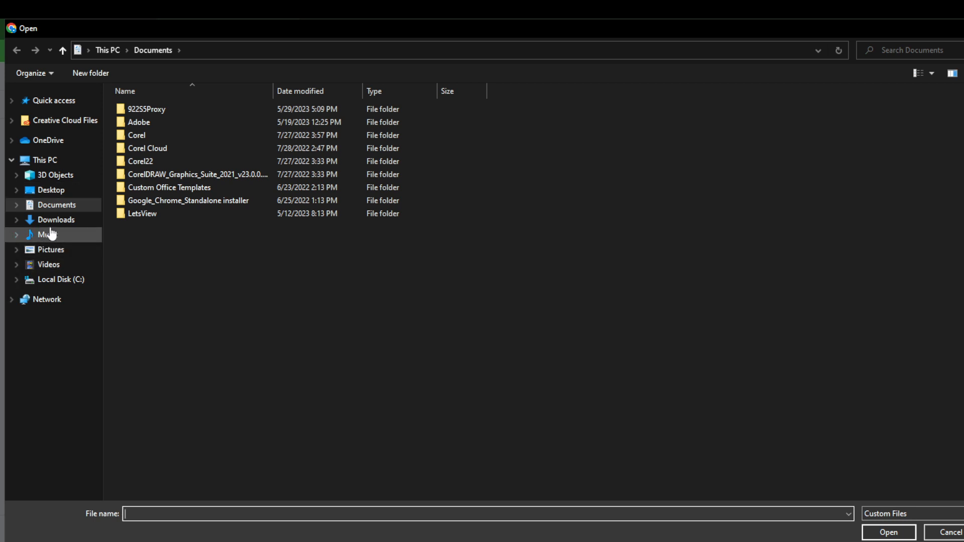
Step: Browse Downloads and Documents in the file picker, then cancel without choosing a font
click(55, 219)
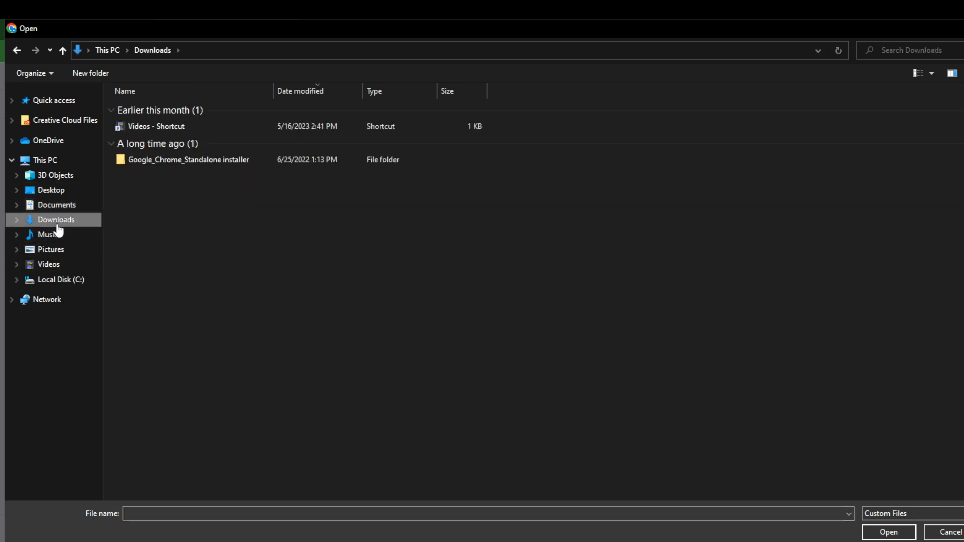
mouse_move(55, 175)
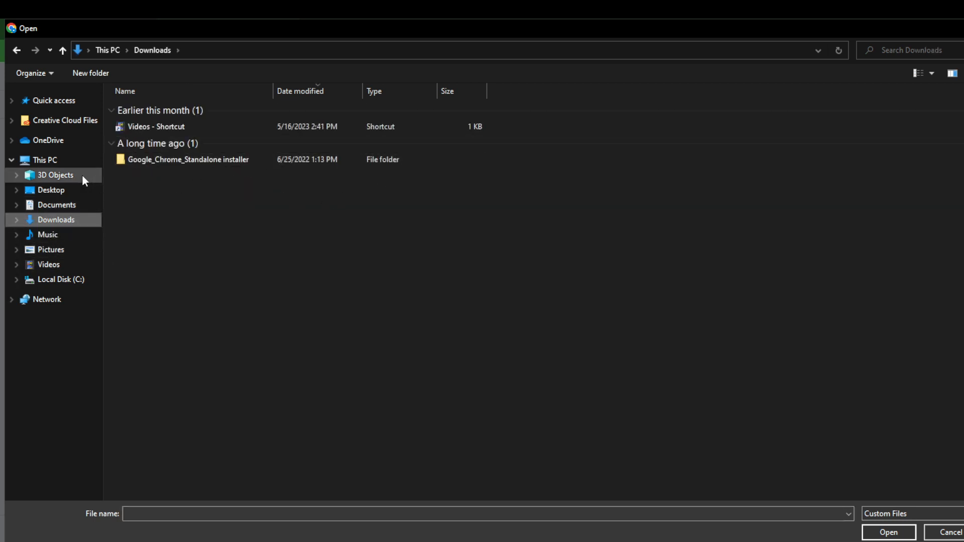
click(56, 205)
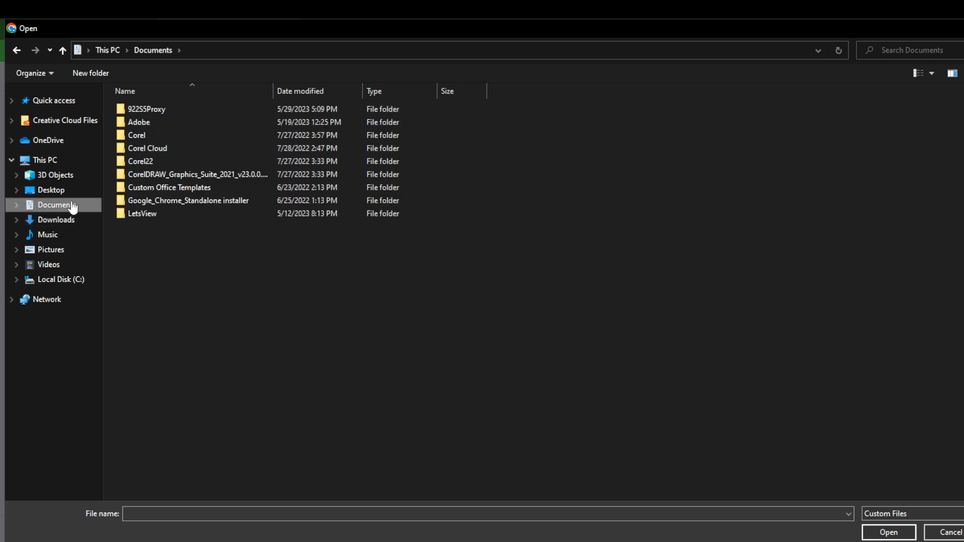
mouse_move(157, 141)
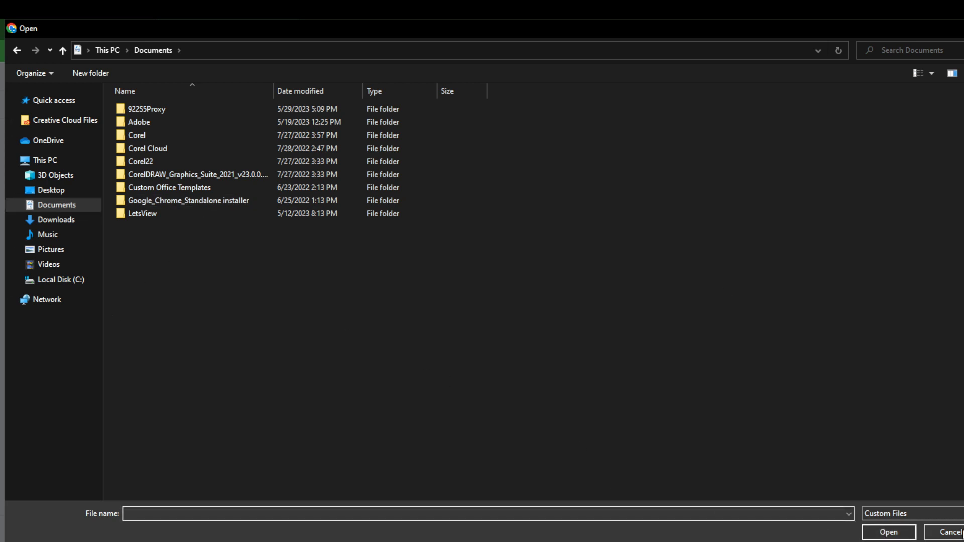
click(489, 514)
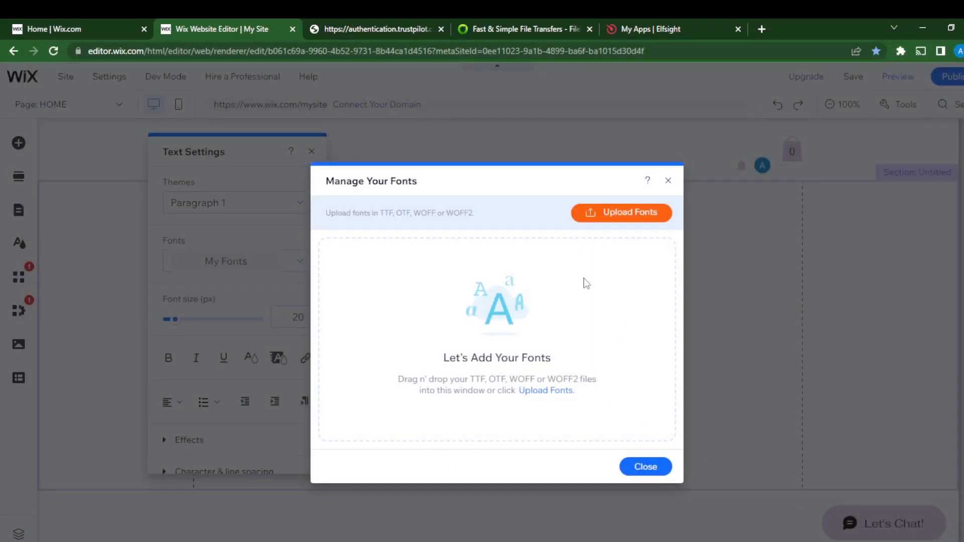
mouse_move(468, 298)
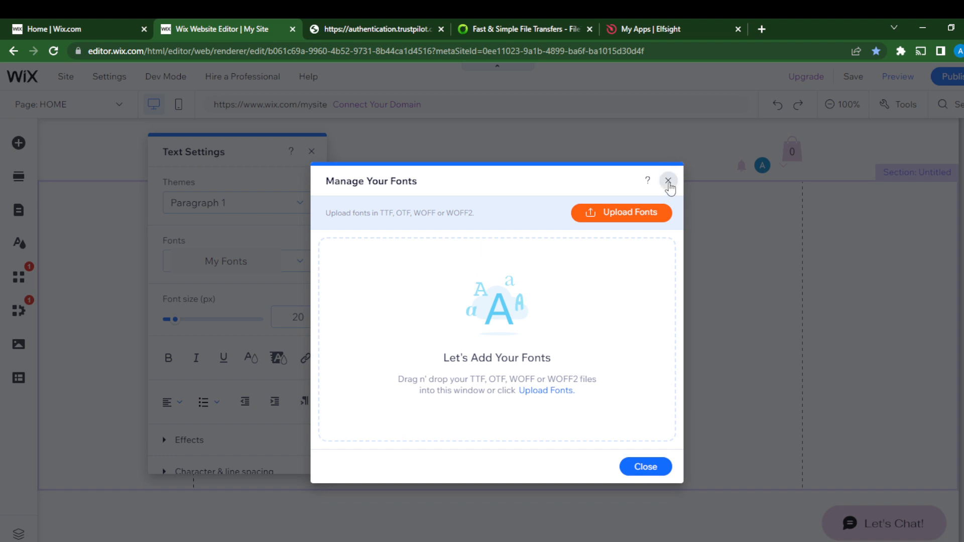
Step: Close Manage Your Fonts and reopen the paragraph's Fonts dropdown
click(668, 181)
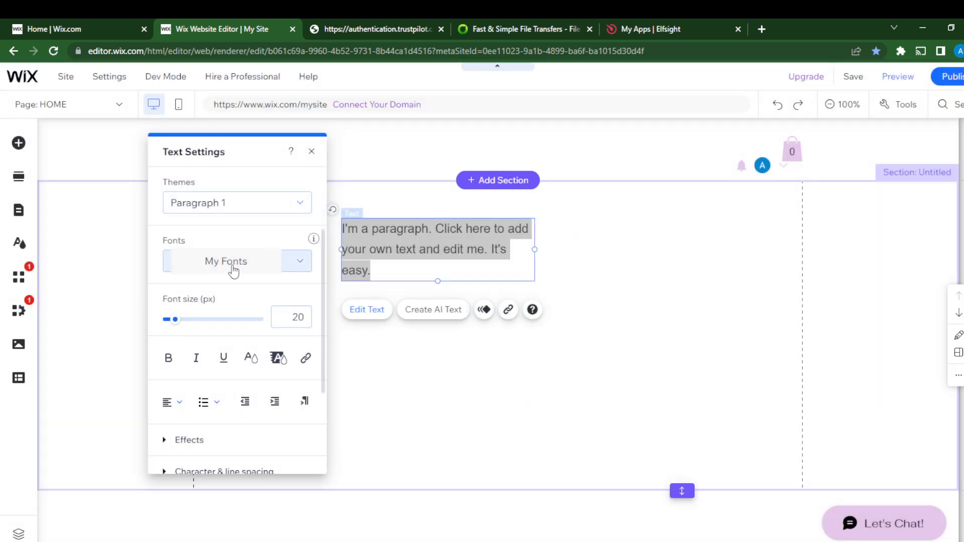
click(237, 260)
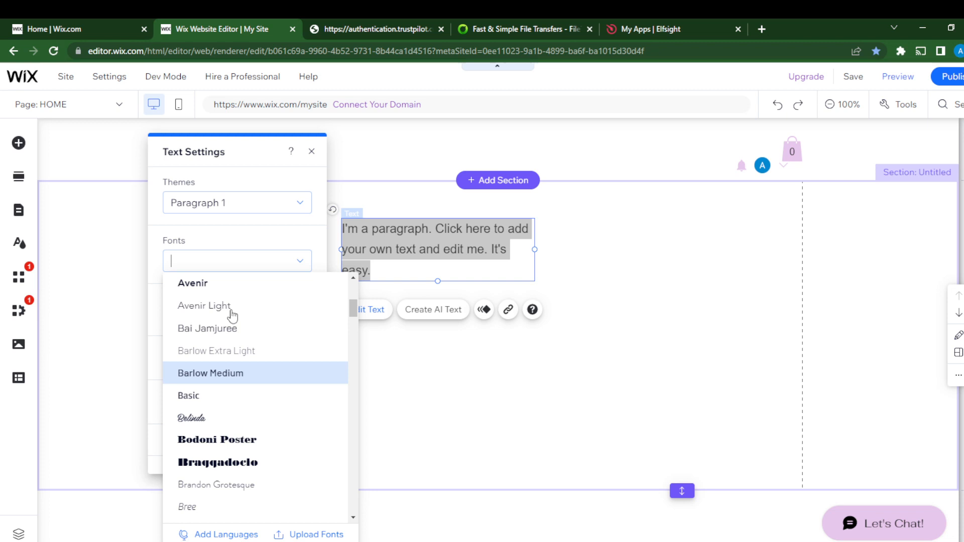